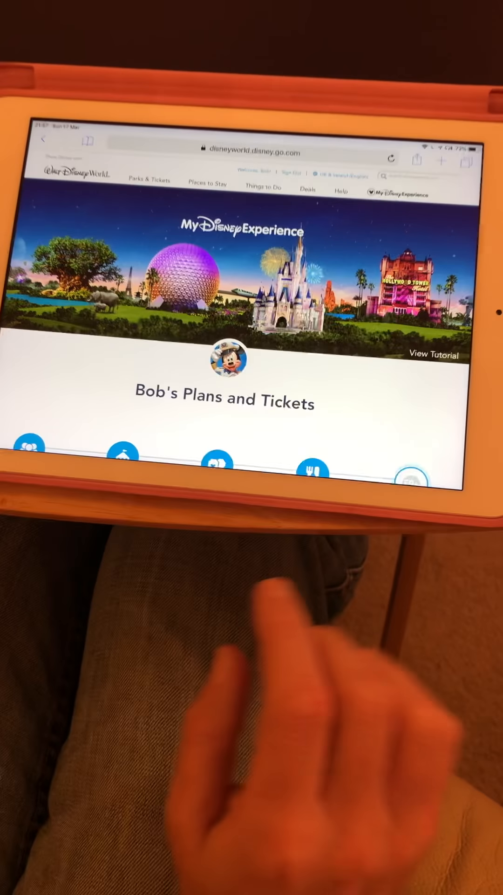
Scroll the Dining reservations search to review date 28/08/2019 and party size 3.
scroll(down, 3)
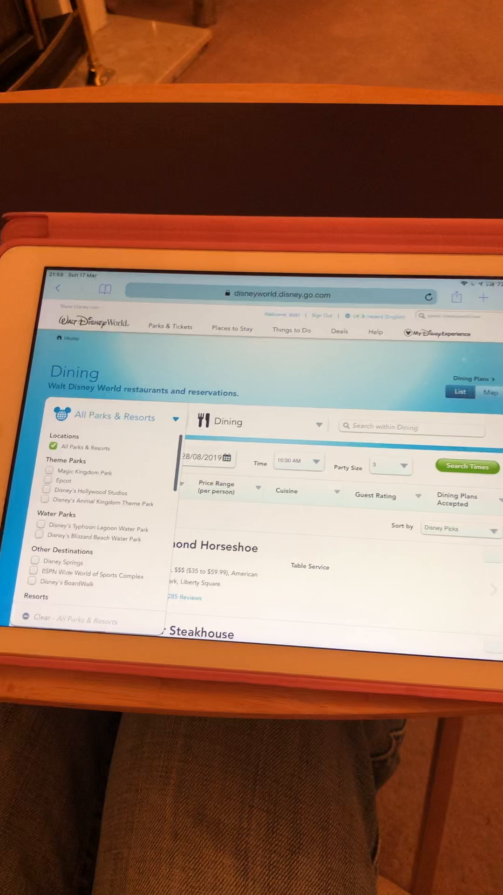
Filter the results to Magic Kingdom Park and browse down the restaurant list.
click(86, 459)
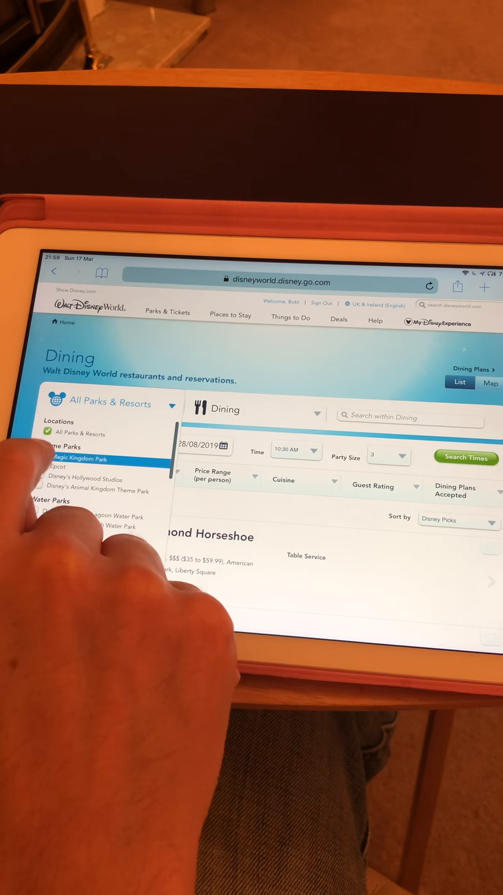
click(91, 458)
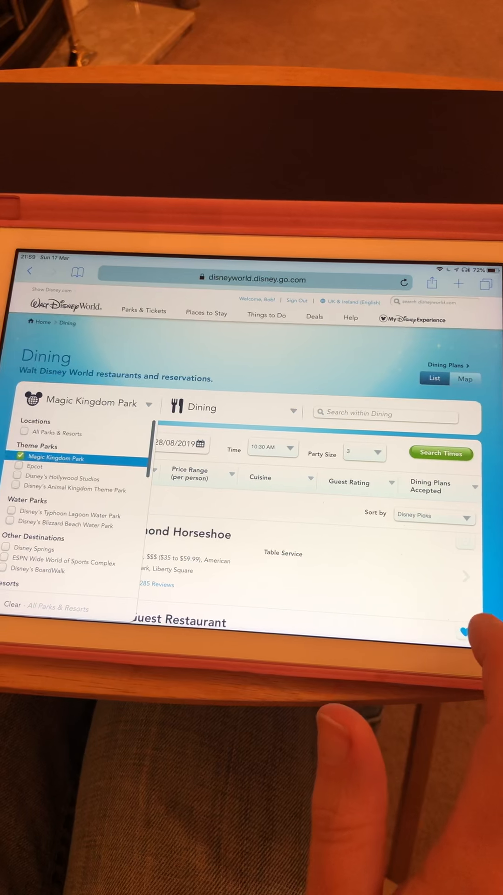
scroll(down, 3)
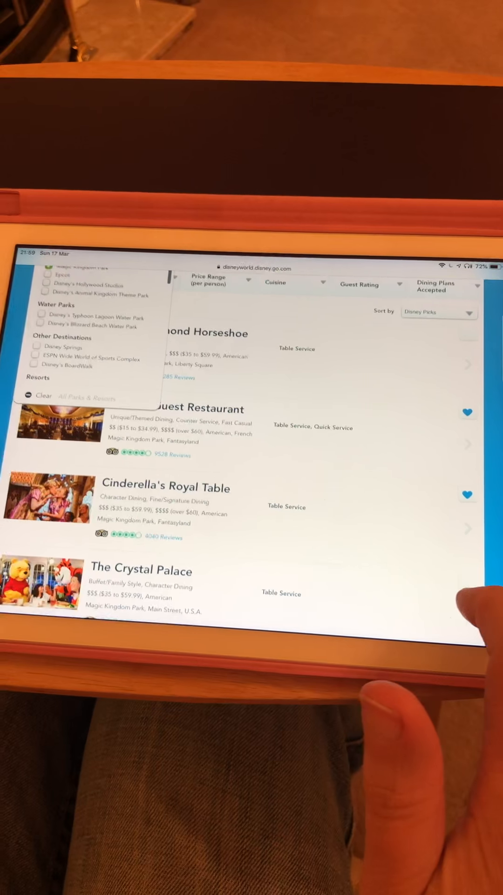
scroll(down, 3)
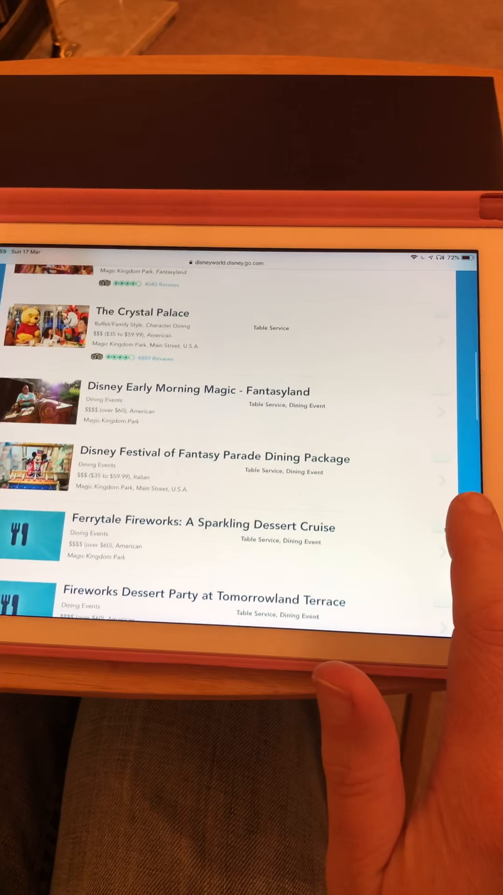
scroll(down, 3)
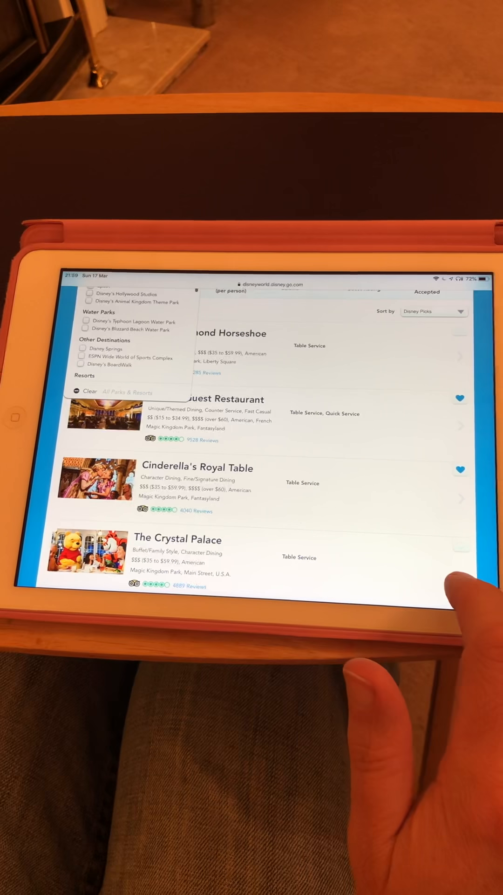
scroll(down, 3)
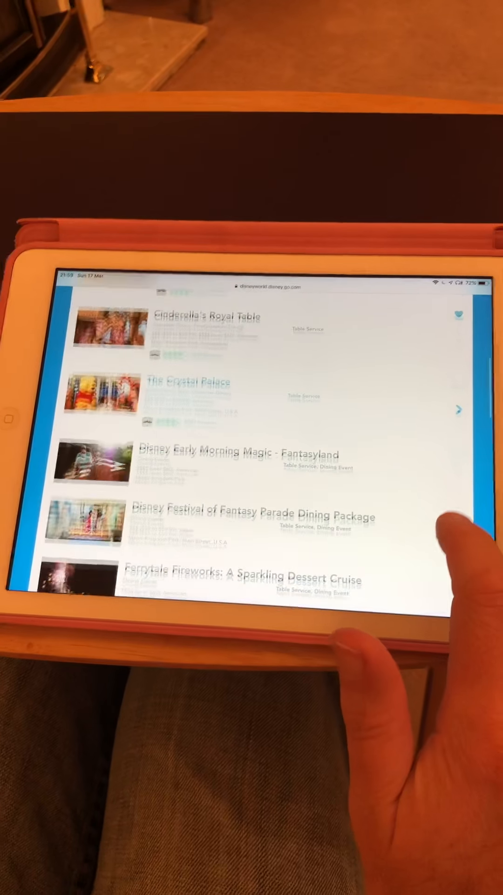
scroll(down, 3)
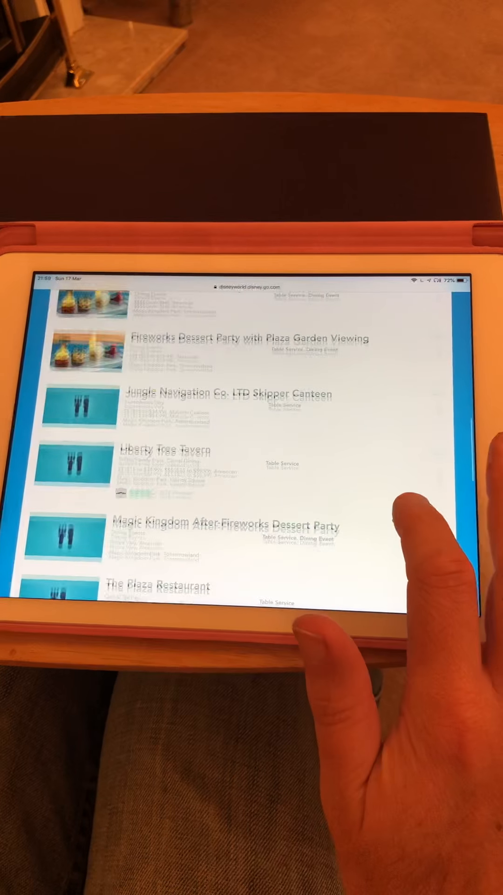
scroll(down, 3)
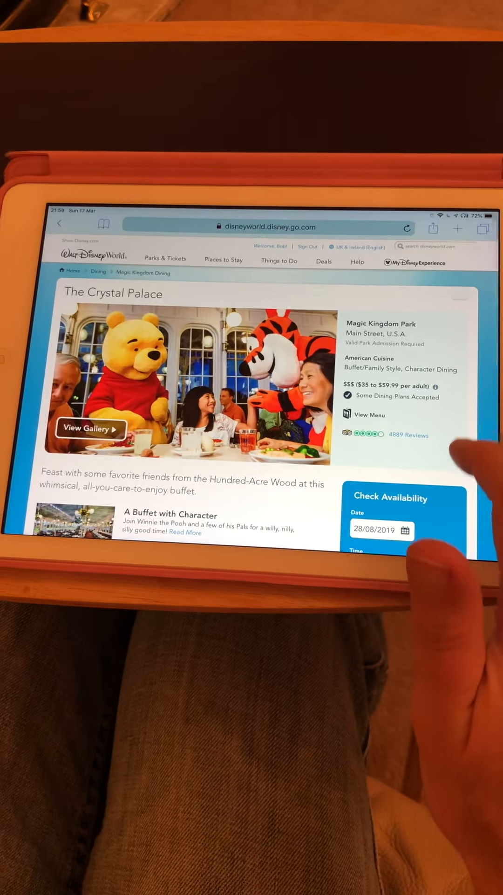
Scroll The Crystal Palace page down to its Check Availability box.
scroll(down, 3)
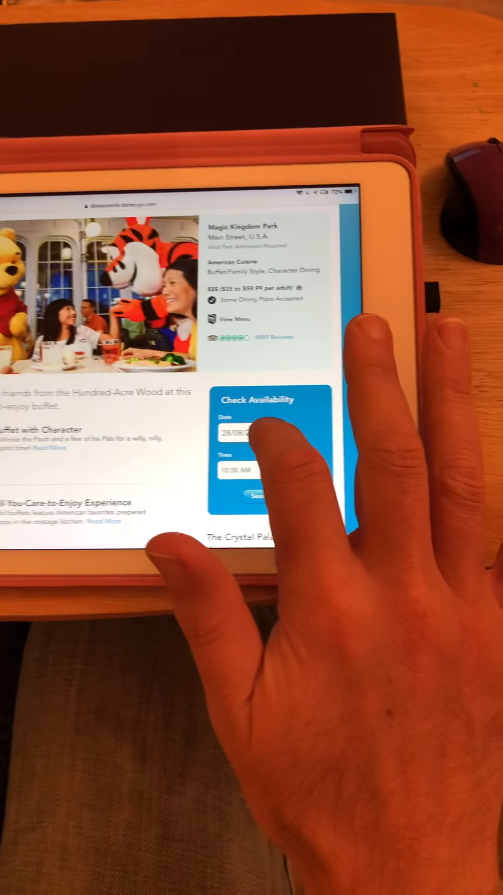
Adjust the reservation date and choose 9:30 AM as the dining time.
click(243, 435)
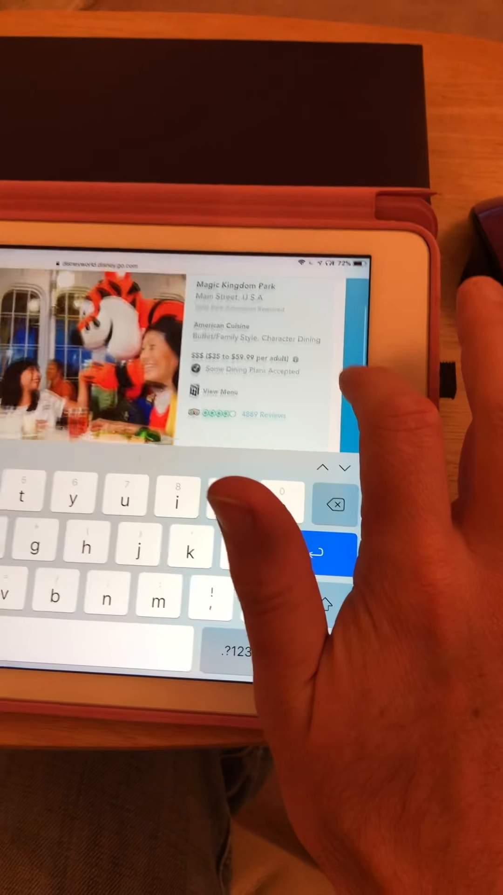
scroll(down, 3)
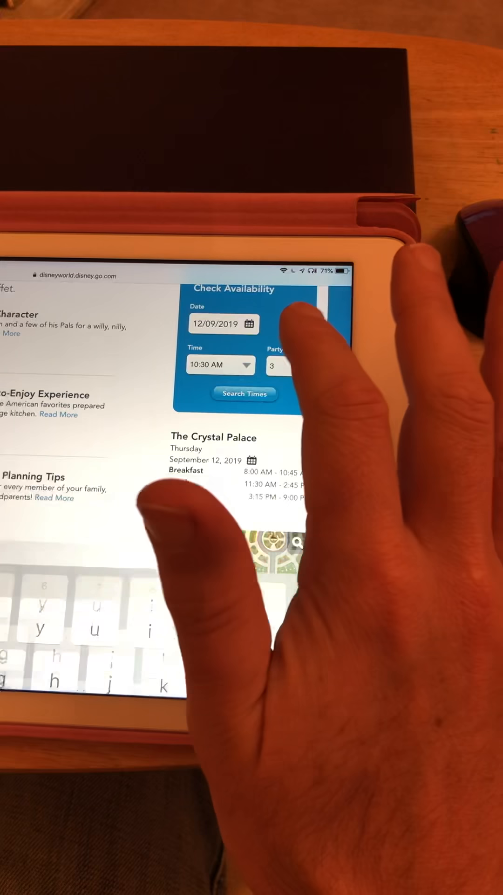
click(220, 365)
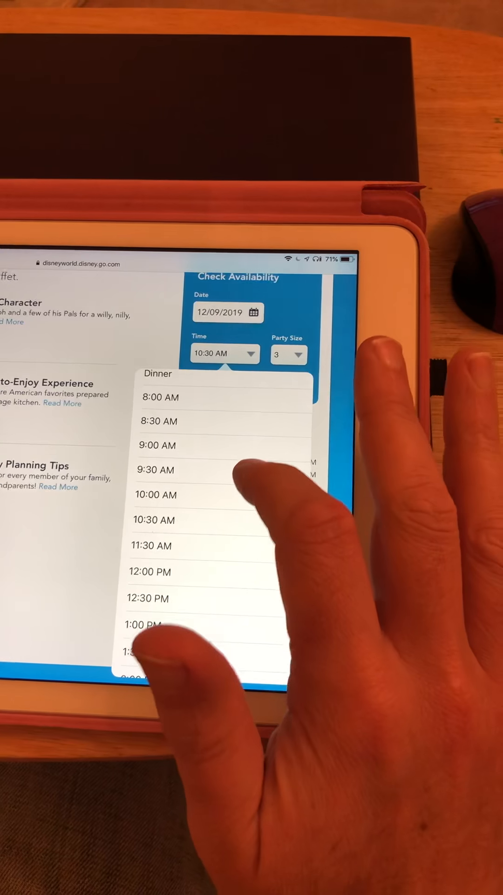
click(156, 470)
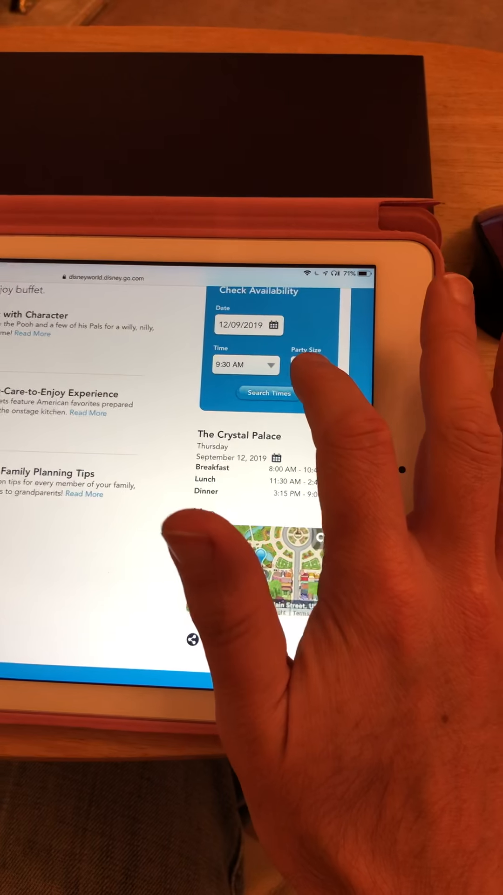
Set the party size to 3 and keep the breakfast time at 9:30 AM.
click(299, 365)
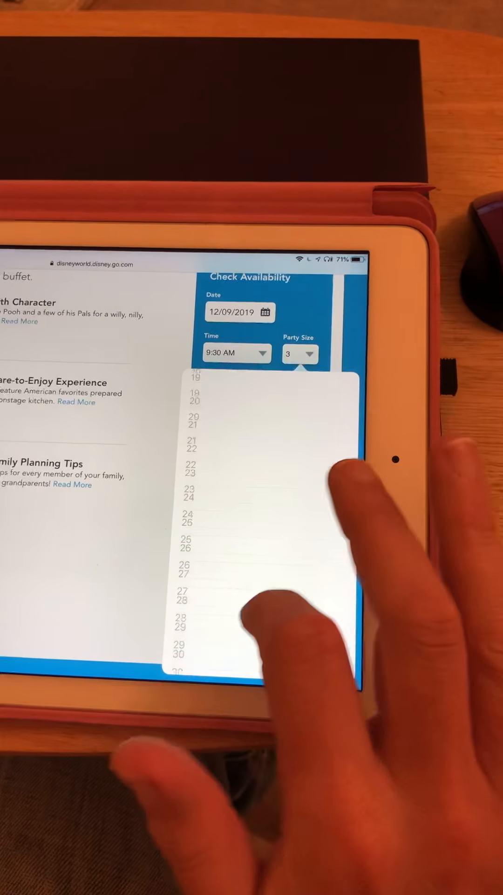
scroll(down, 3)
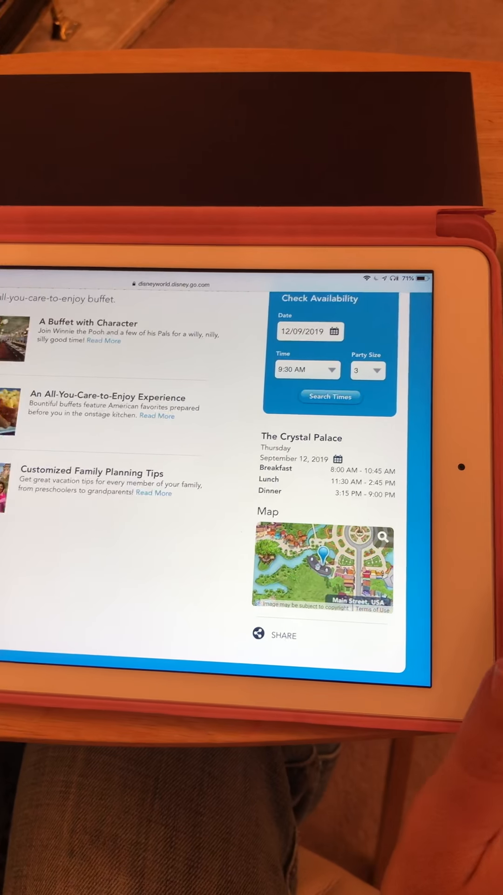
click(307, 370)
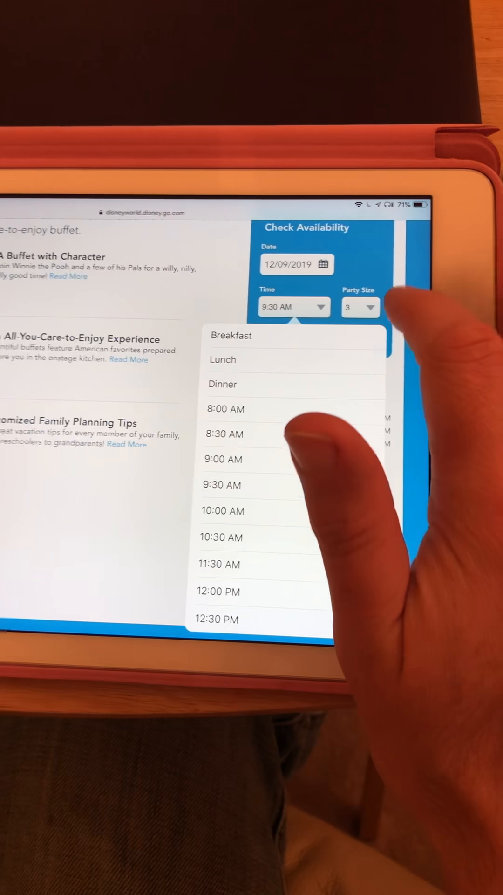
click(223, 485)
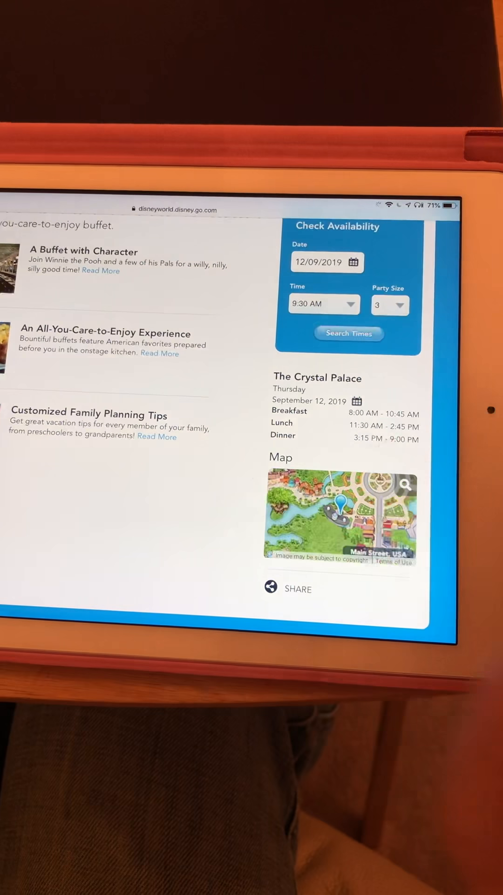
Search available times and select the 9:30 am breakfast slot.
click(349, 334)
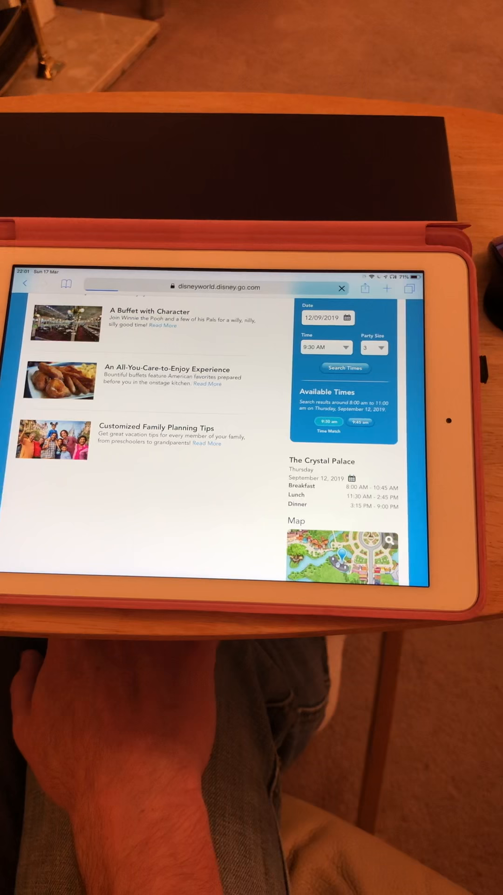
click(329, 421)
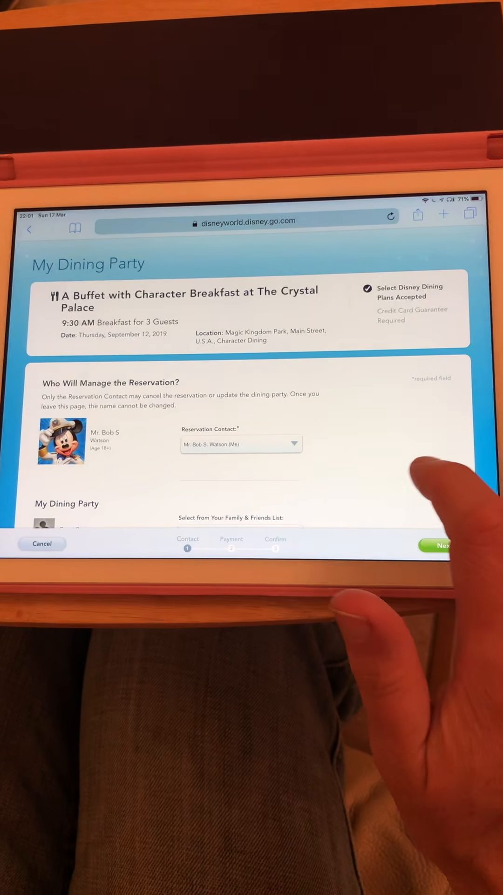
Fill Guest 2 and Guest 3 from the Family & Friends list and continue.
scroll(down, 3)
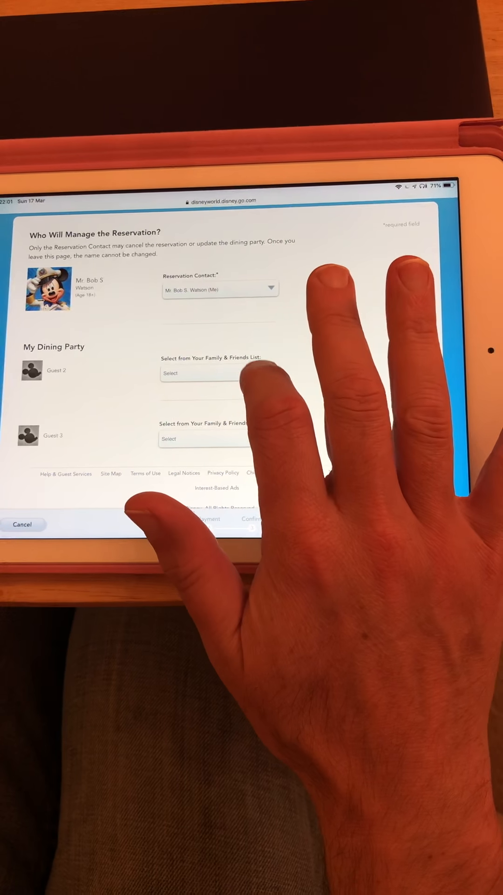
click(200, 373)
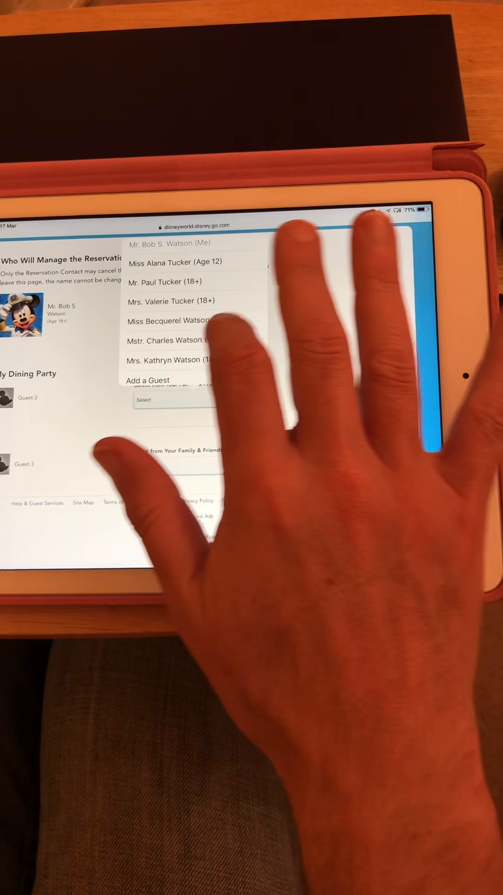
click(166, 341)
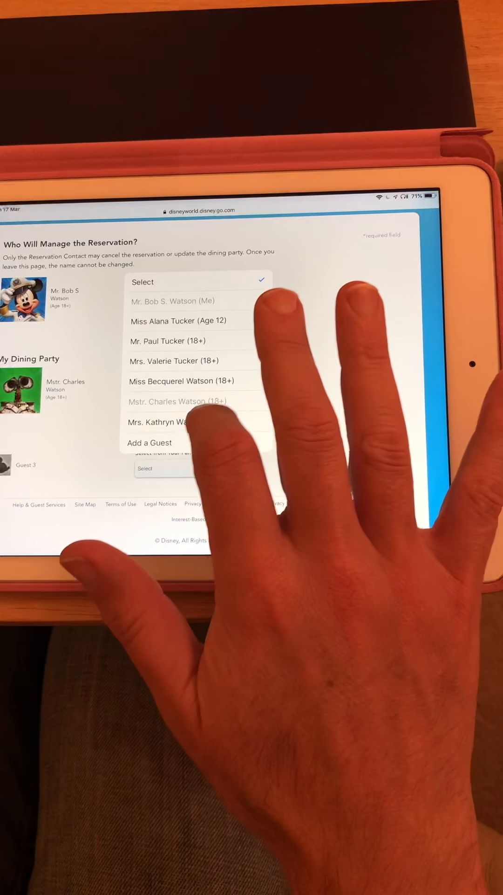
click(174, 301)
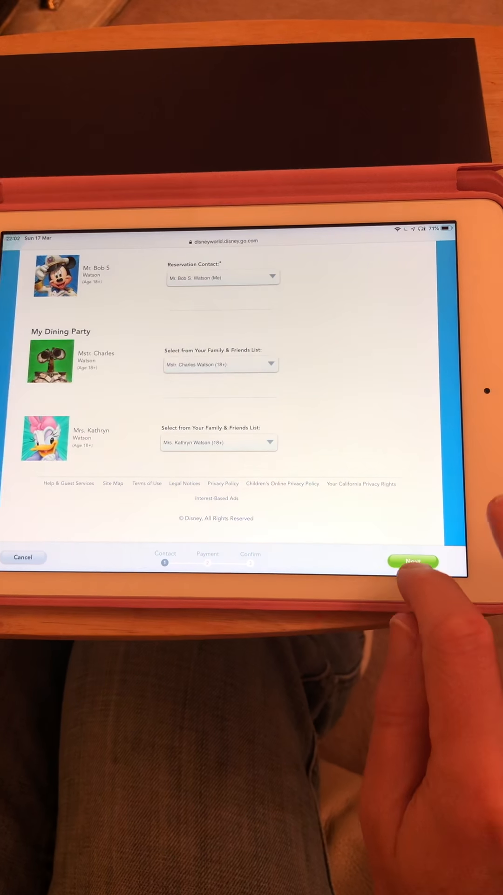
click(413, 561)
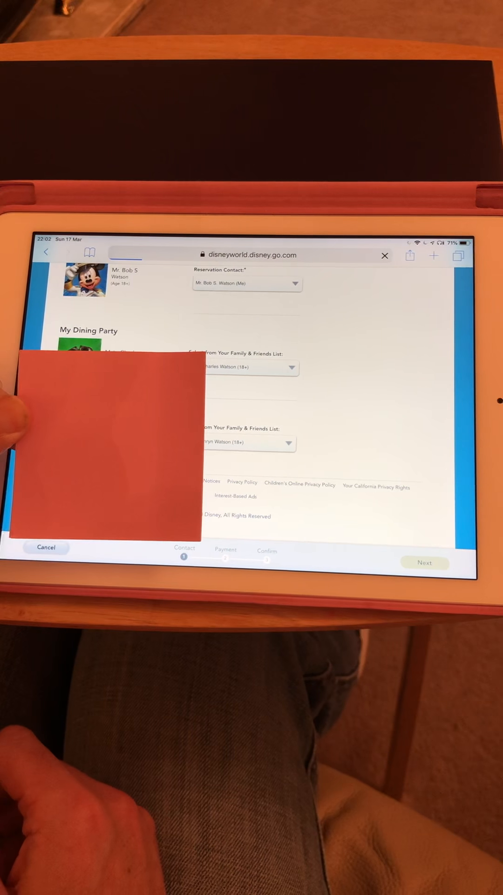
Submit the My Dining Party details to reach the payment method page.
click(425, 563)
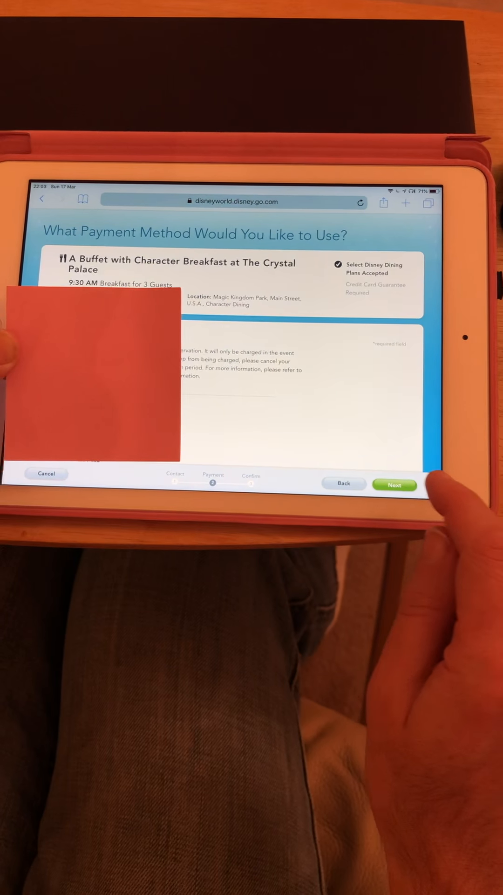
Continue past payment to the confirm page and scroll to the Guest Policies checkbox.
click(395, 485)
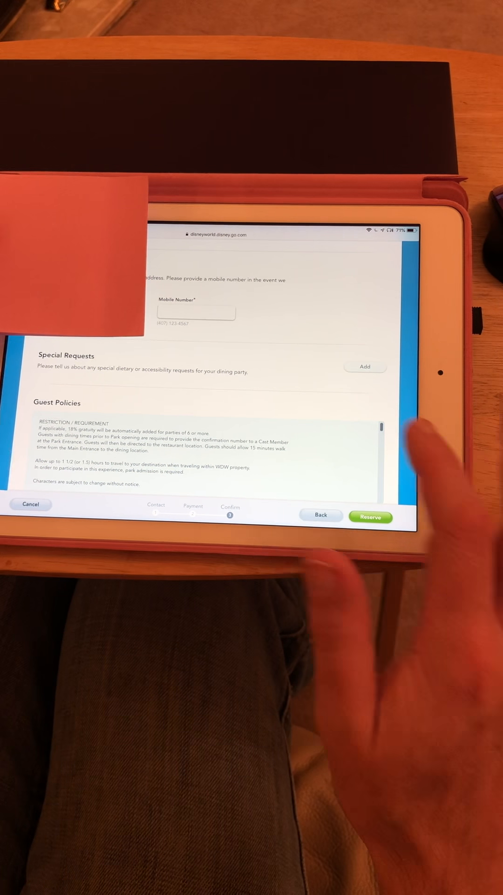
scroll(down, 3)
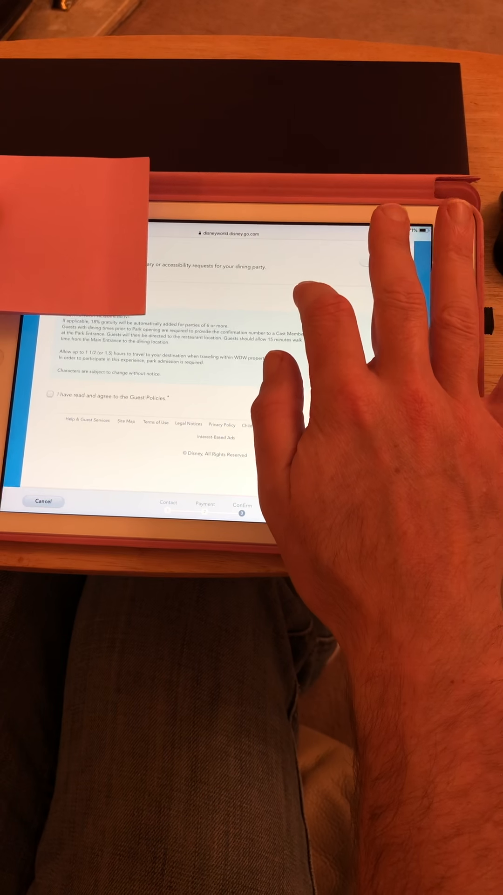